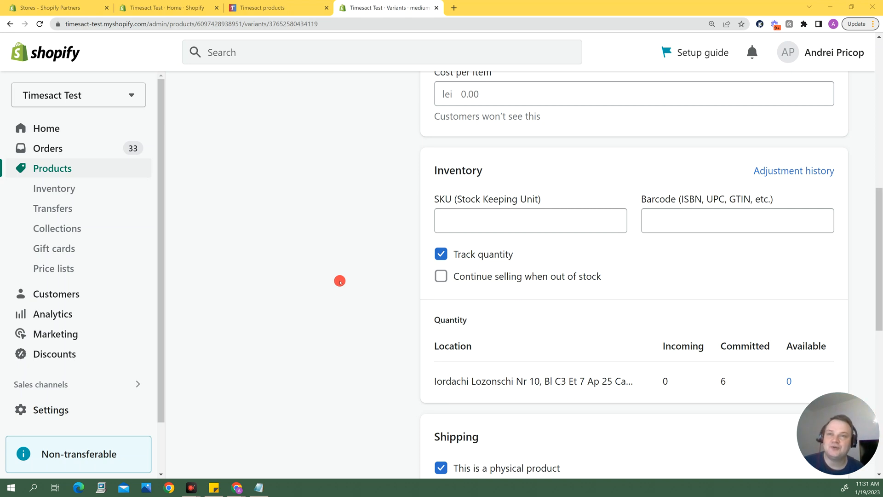
mouse_move(477, 281)
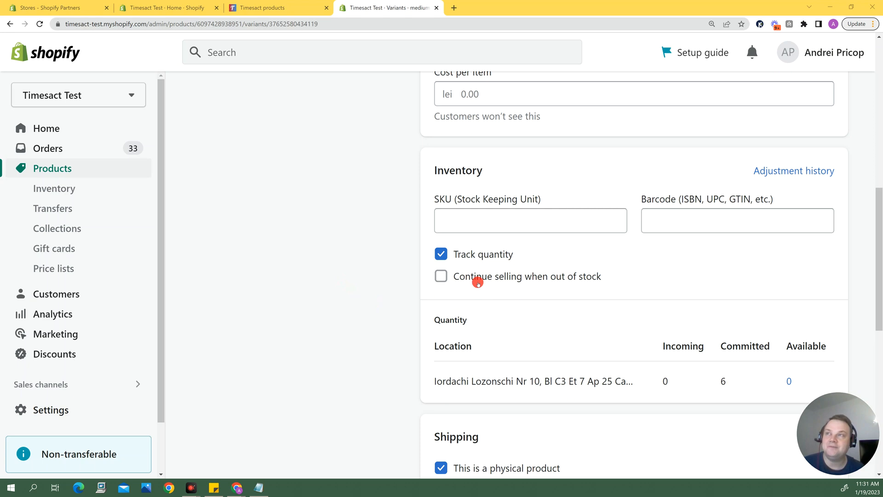
mouse_move(534, 285)
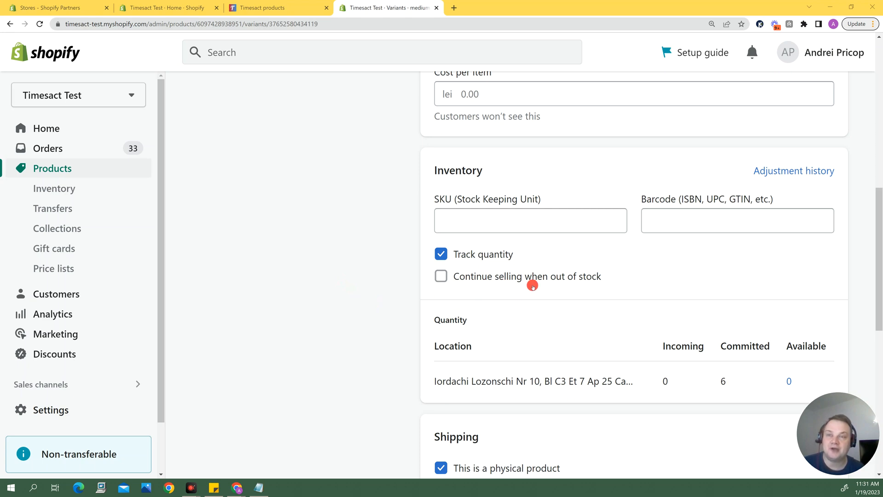
mouse_move(355, 313)
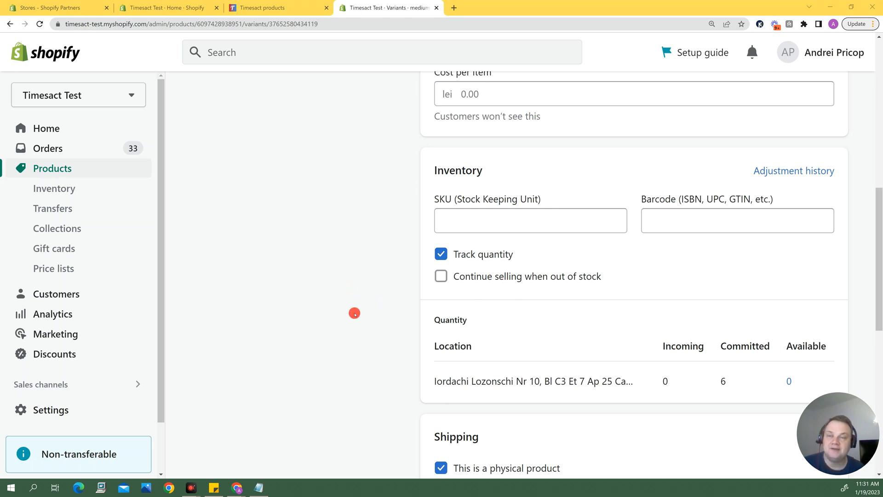
mouse_move(352, 313)
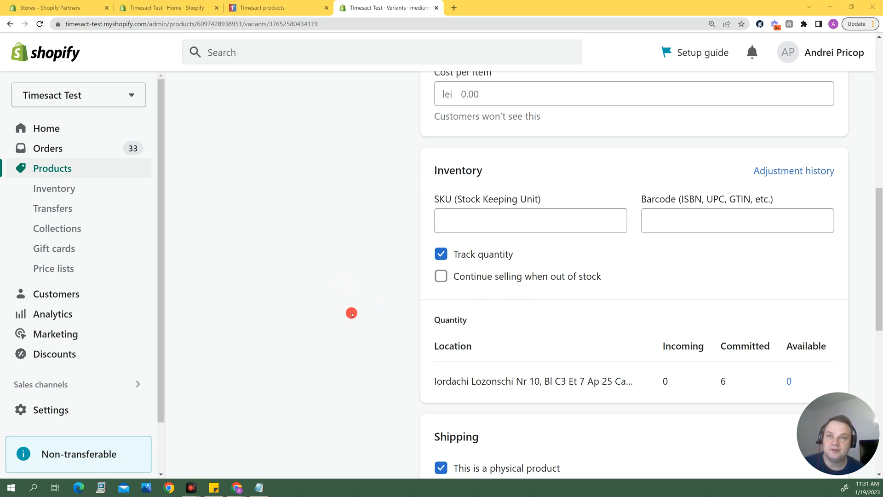
mouse_move(346, 311)
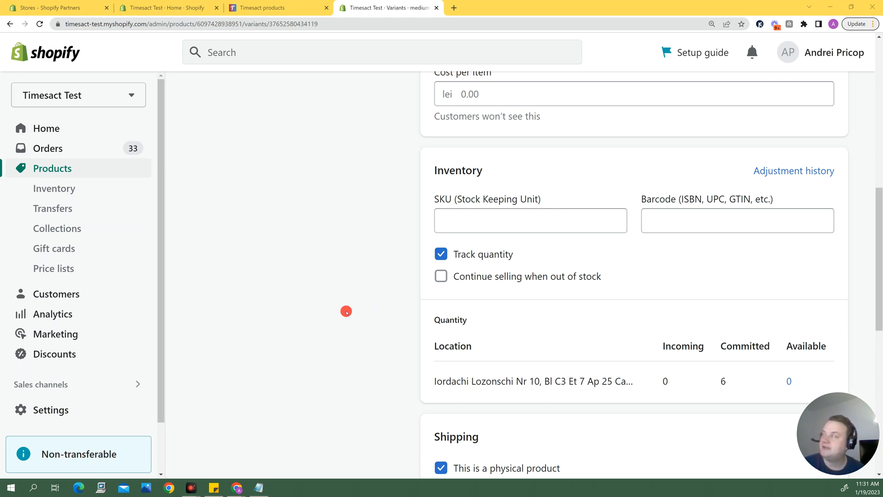
mouse_move(119, 192)
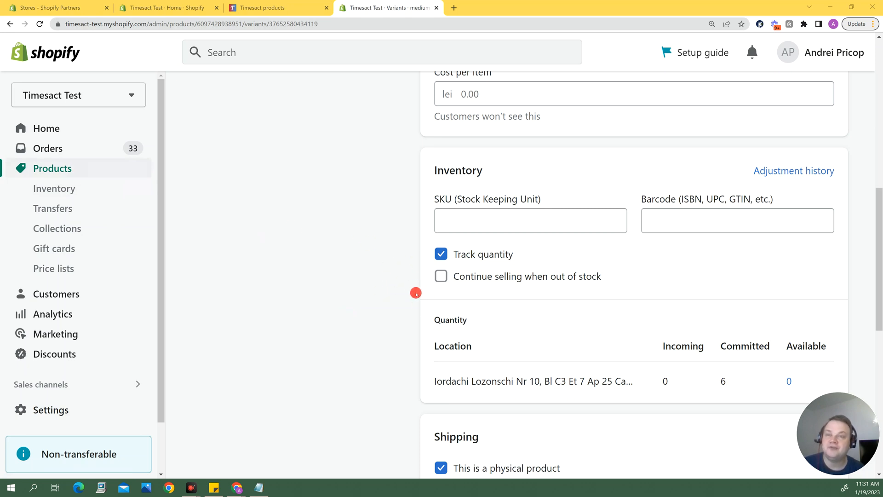
Tick then untick 'Continue selling when out of stock' for the medium tuxedo variant
left_click(441, 276)
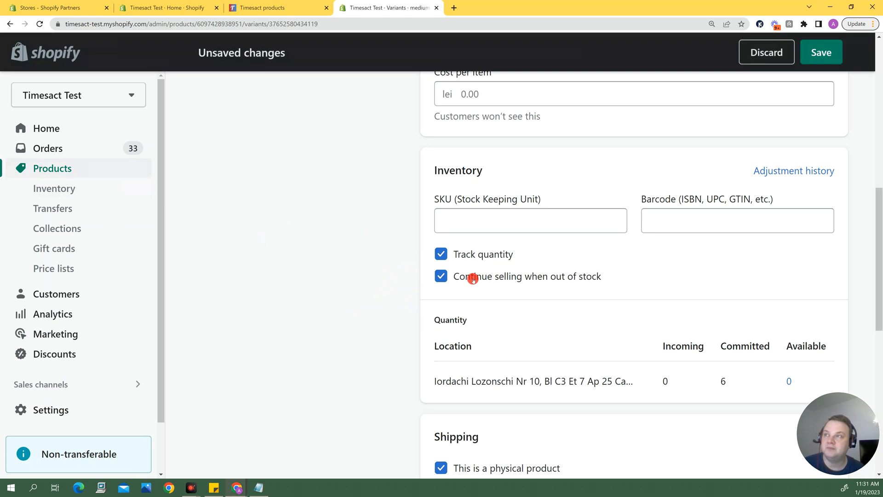
left_click(441, 276)
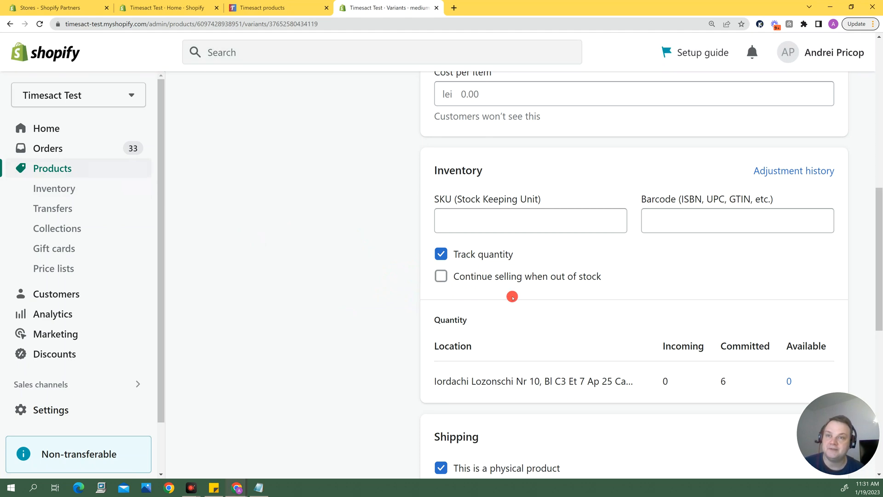
mouse_move(517, 297)
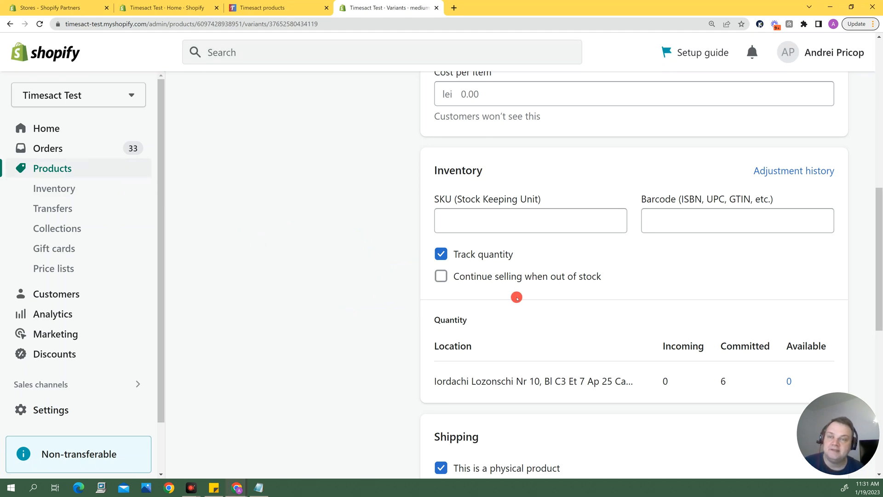
mouse_move(355, 302)
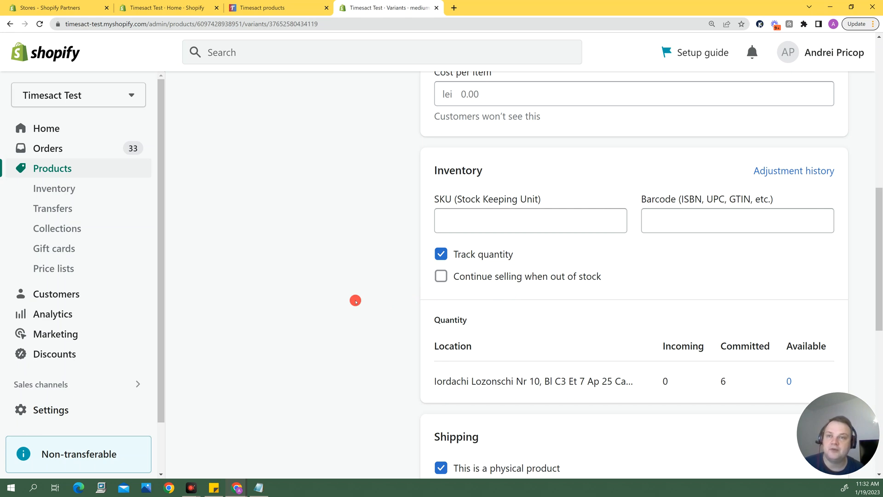
mouse_move(357, 298)
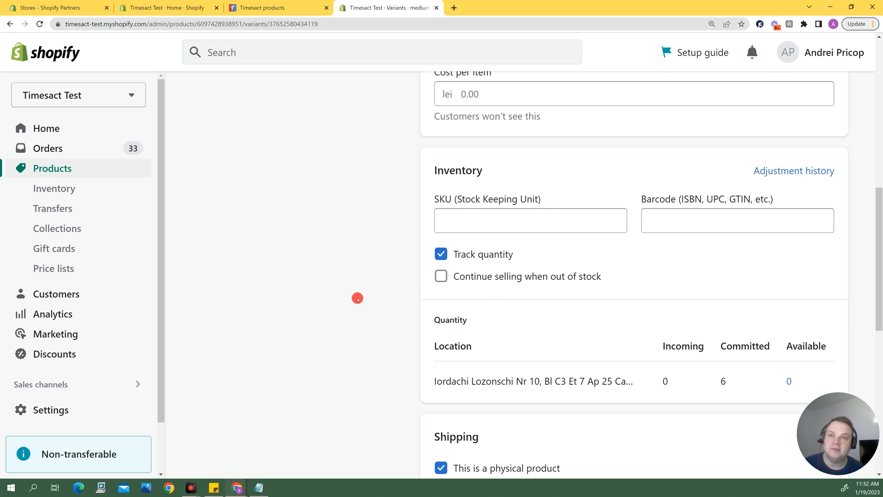
mouse_move(365, 300)
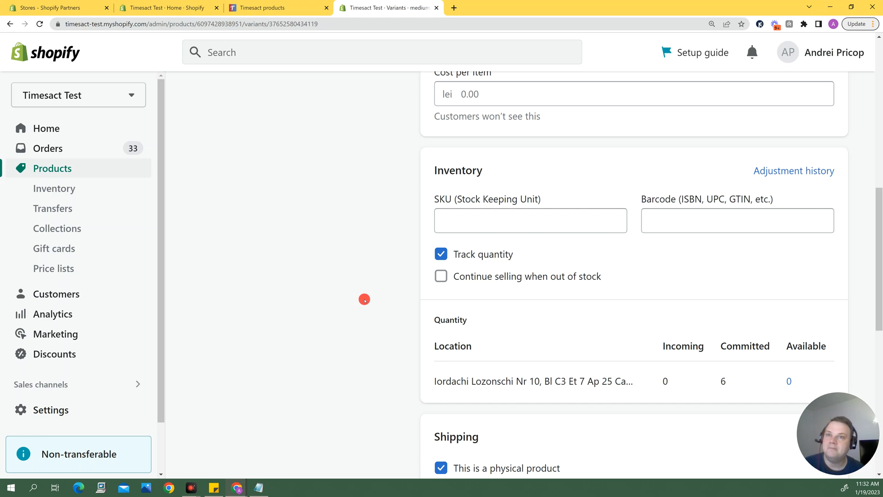
mouse_move(422, 281)
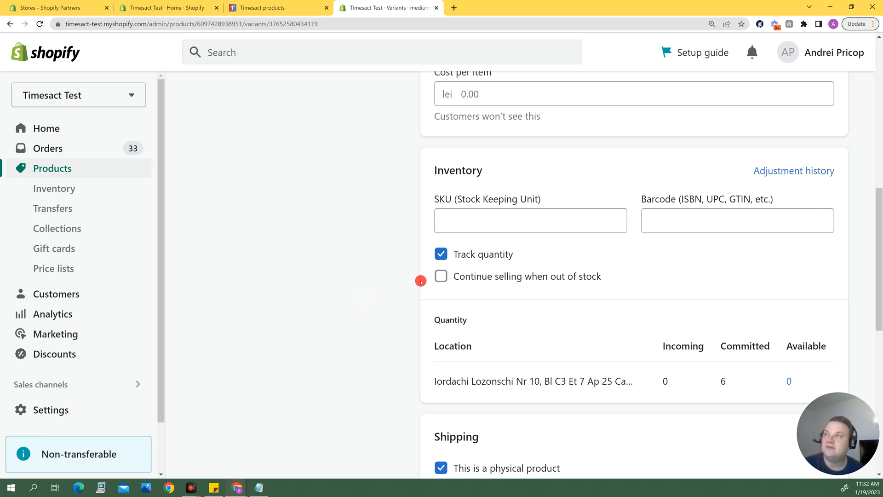
mouse_move(399, 280)
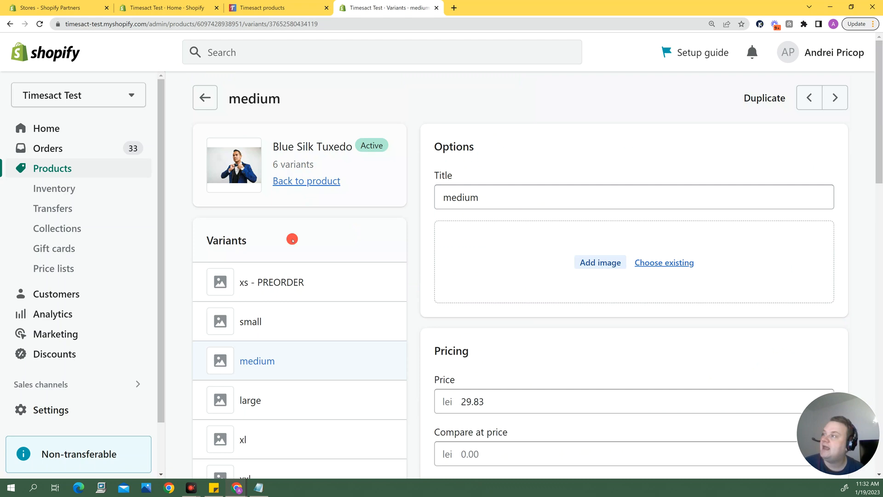
scroll("down", 3)
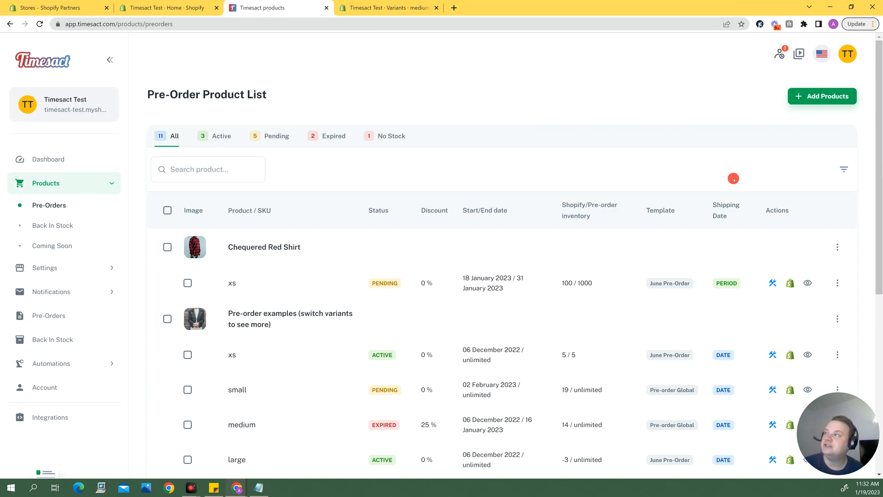
Add the medium Blue Silk Tuxedo variant as an active pre-order product and save it
left_click(822, 96)
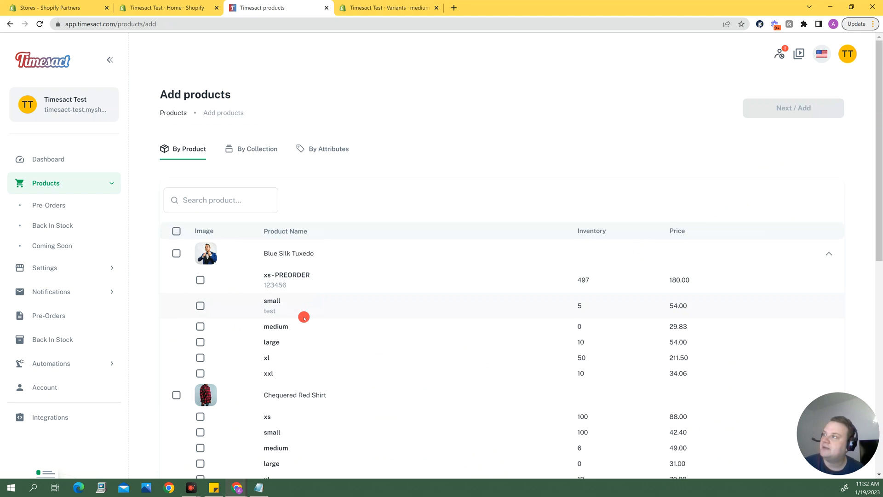
left_click(177, 253)
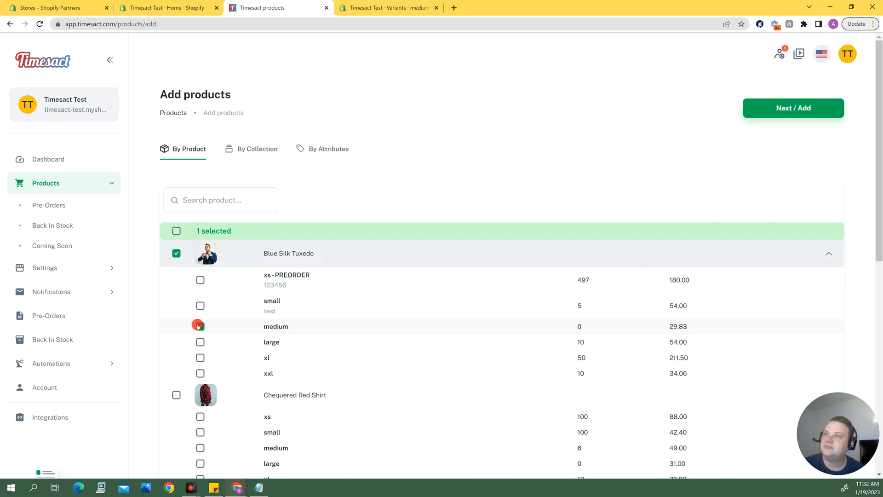
left_click(201, 326)
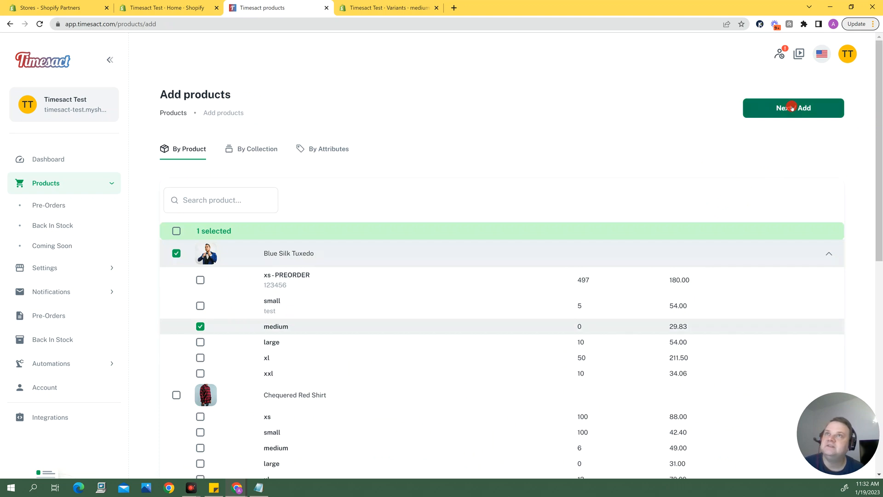
left_click(792, 108)
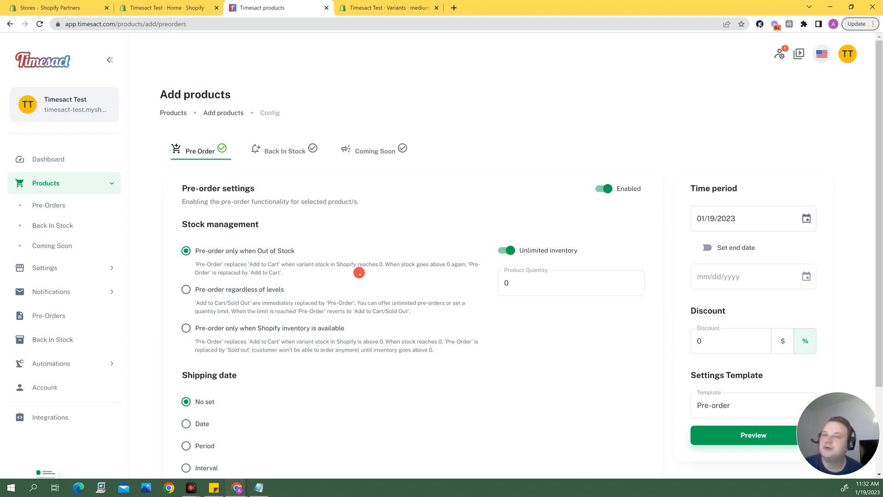
scroll("down", 3)
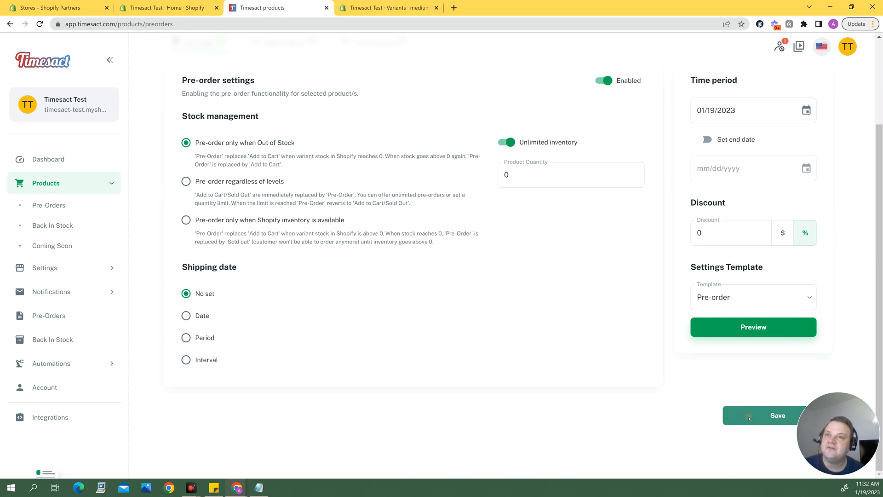
left_click(749, 416)
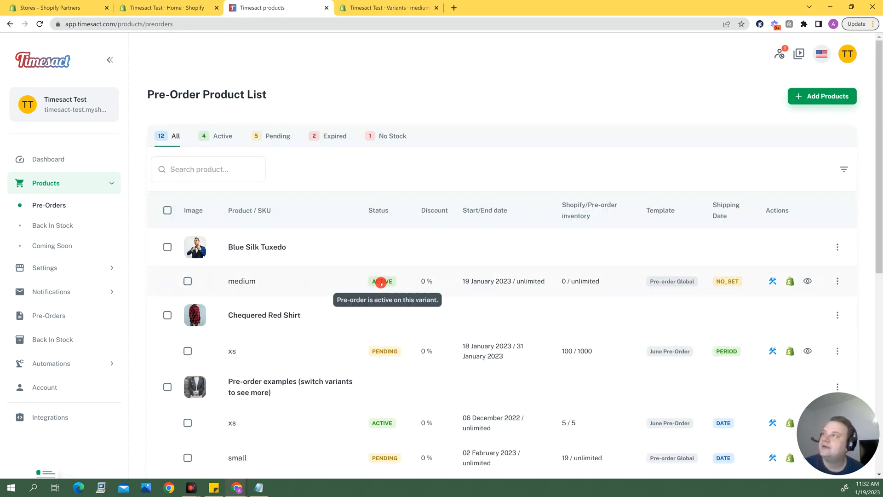
mouse_move(821, 292)
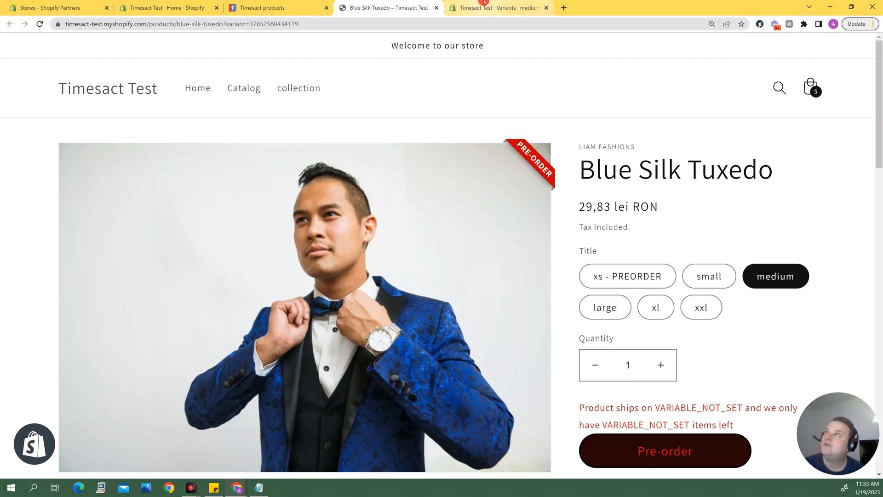
left_click(497, 8)
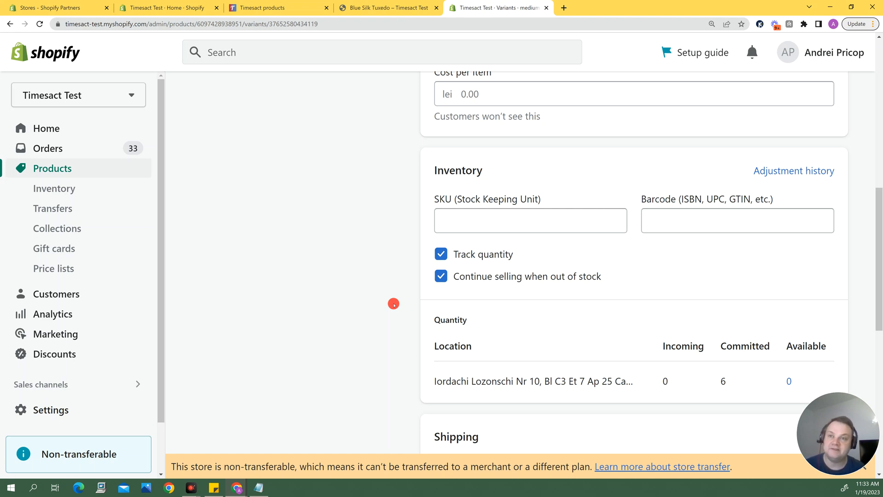
mouse_move(379, 283)
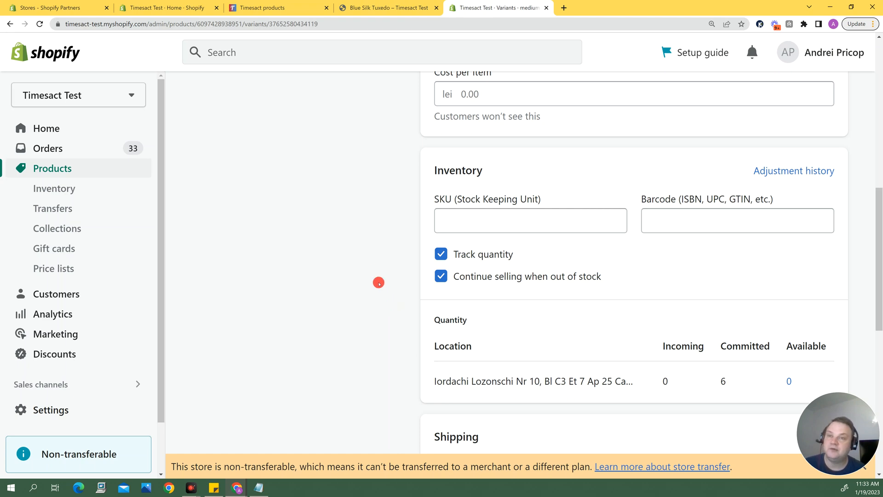
mouse_move(377, 276)
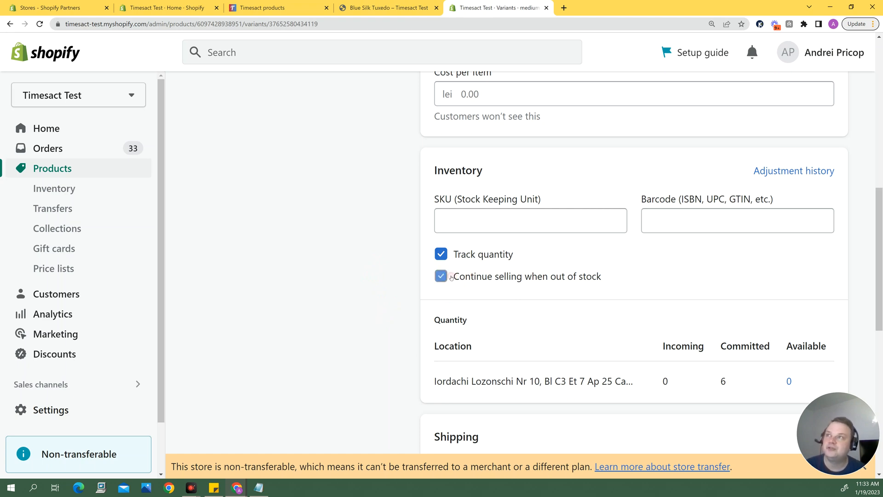
Untick 'Continue selling when out of stock' for the medium variant and view its storefront page
left_click(441, 276)
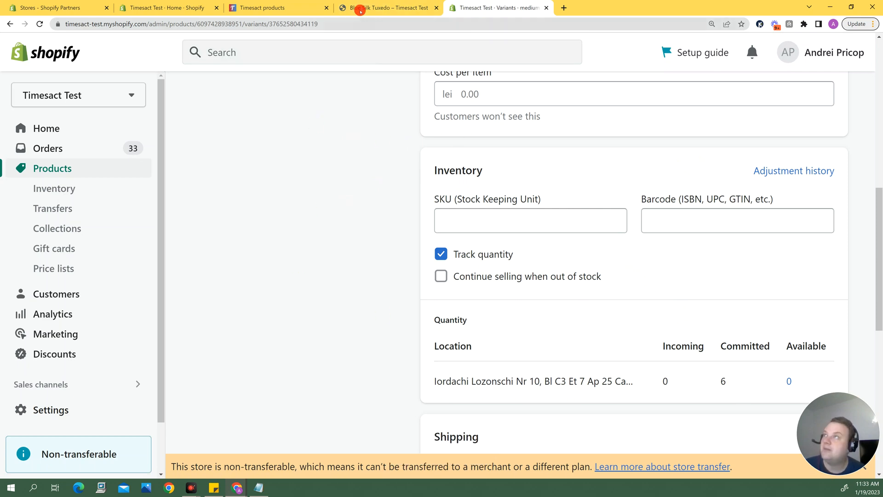
left_click(387, 8)
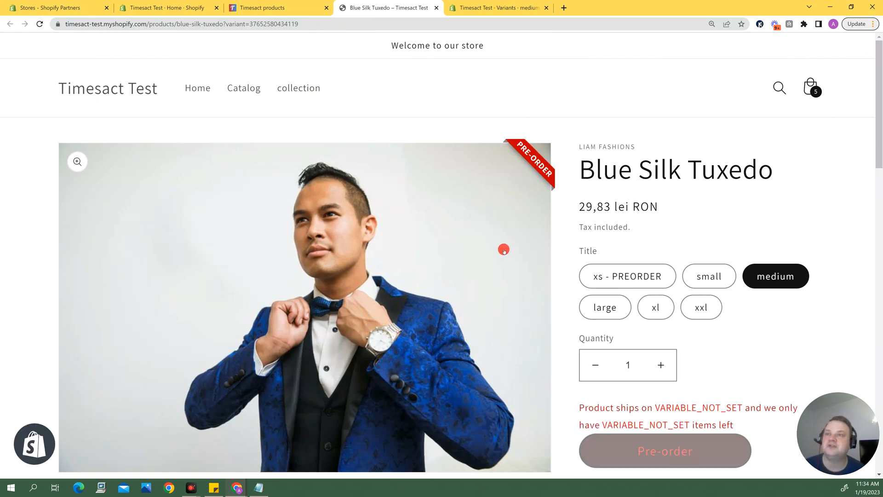
Scroll the storefront page to check the medium tuxedo's pre-order offer
scroll("down", 3)
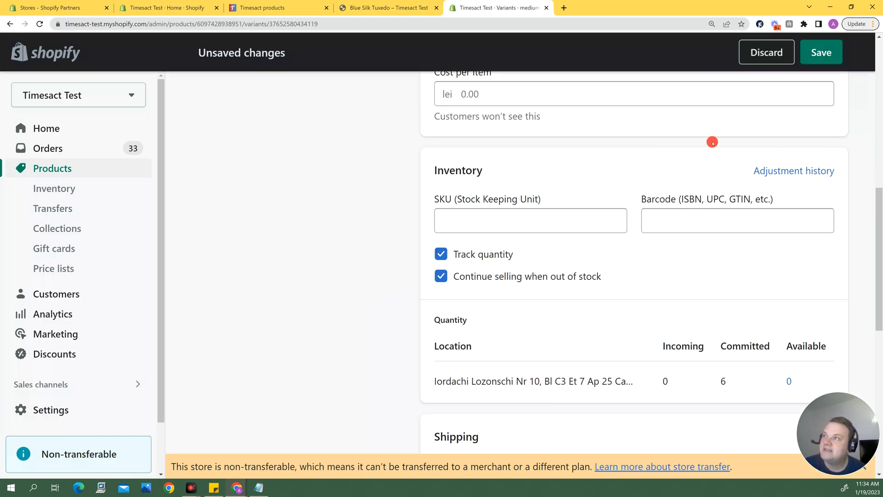
Leave the continue-selling change unsaved and go to the tuxedo's storefront page
left_click(821, 52)
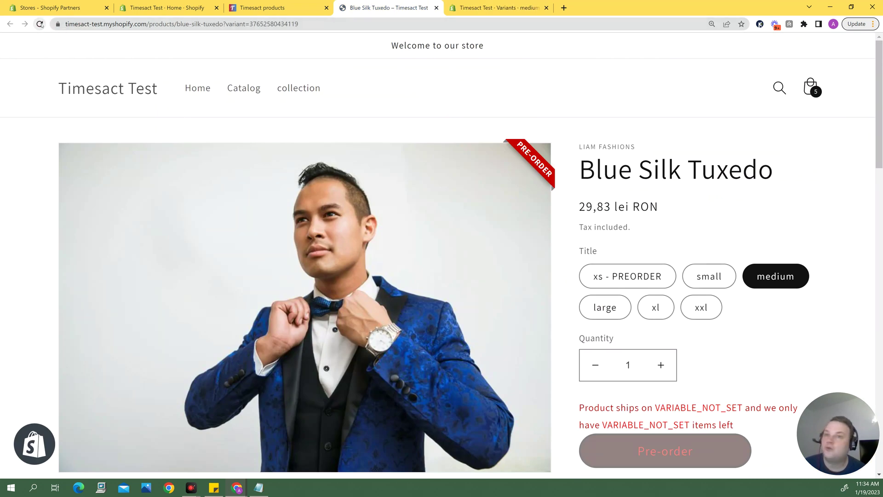
Reload the product page and pre-order one medium Blue Silk Tuxedo, dismissing the cart drawer
left_click(665, 451)
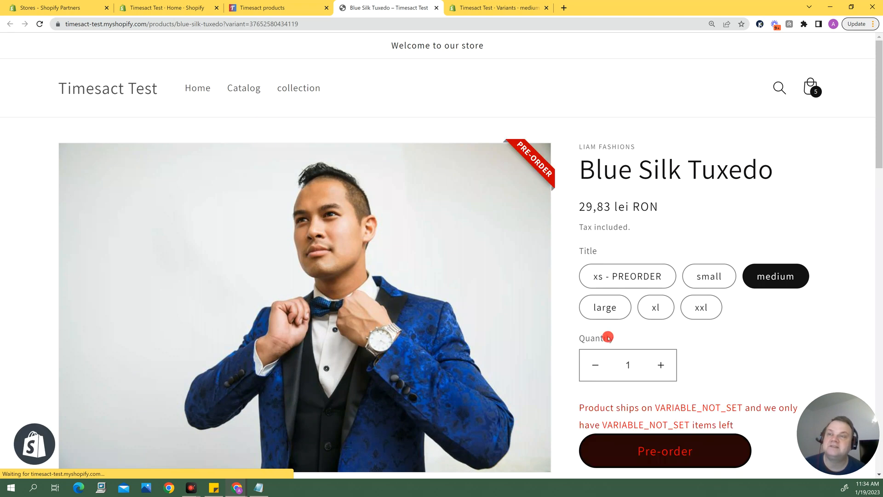
left_click(639, 451)
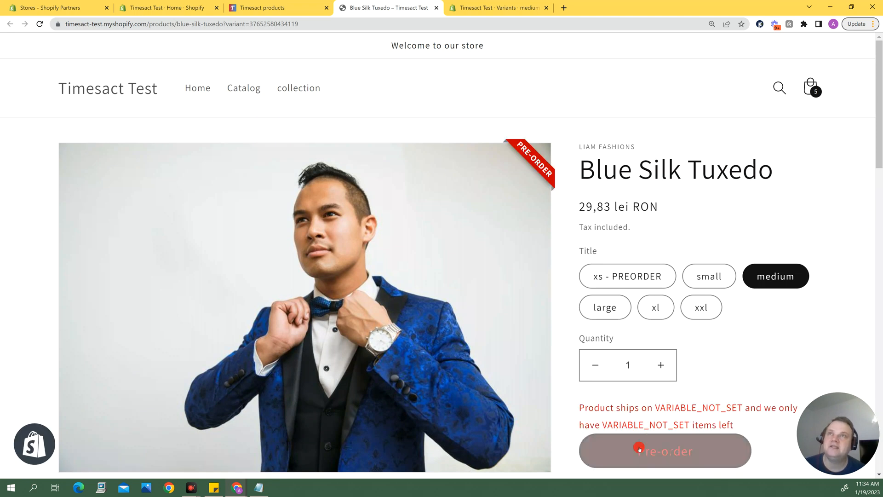
left_click(665, 451)
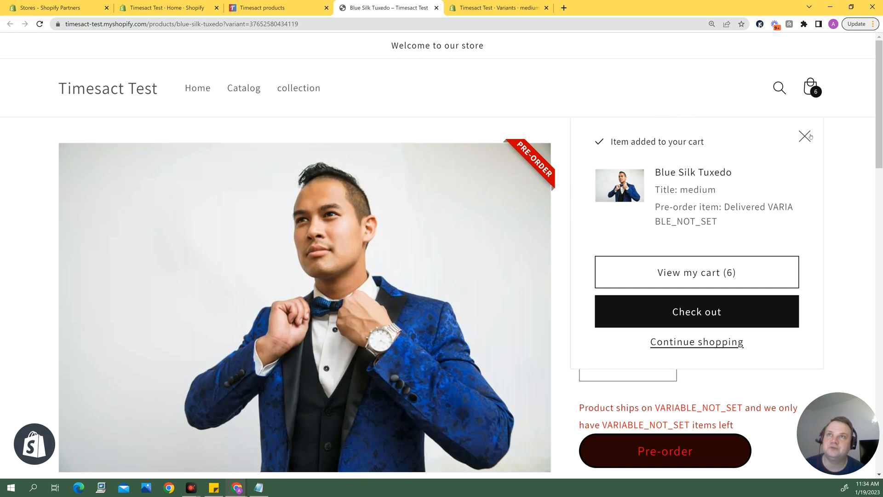
left_click(806, 136)
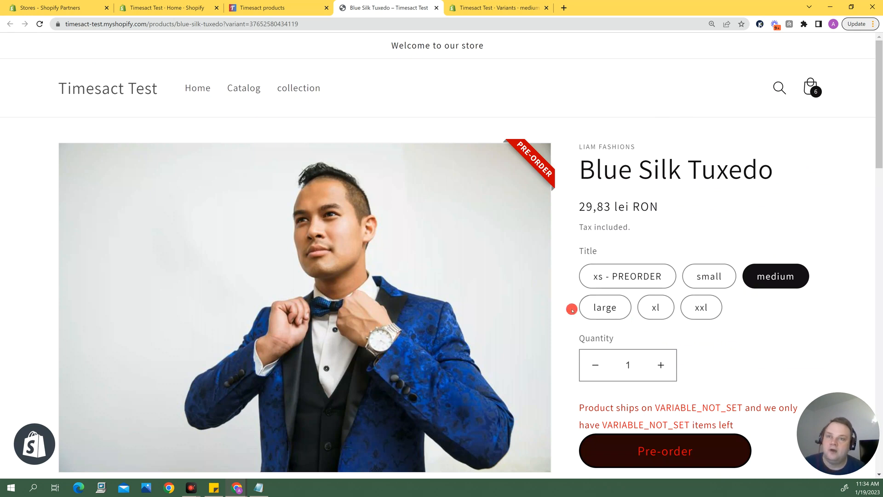
mouse_move(544, 243)
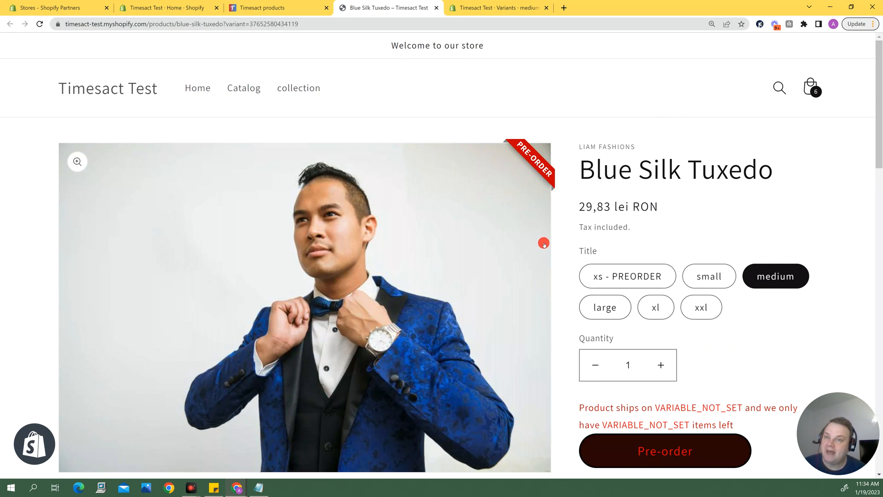
mouse_move(561, 272)
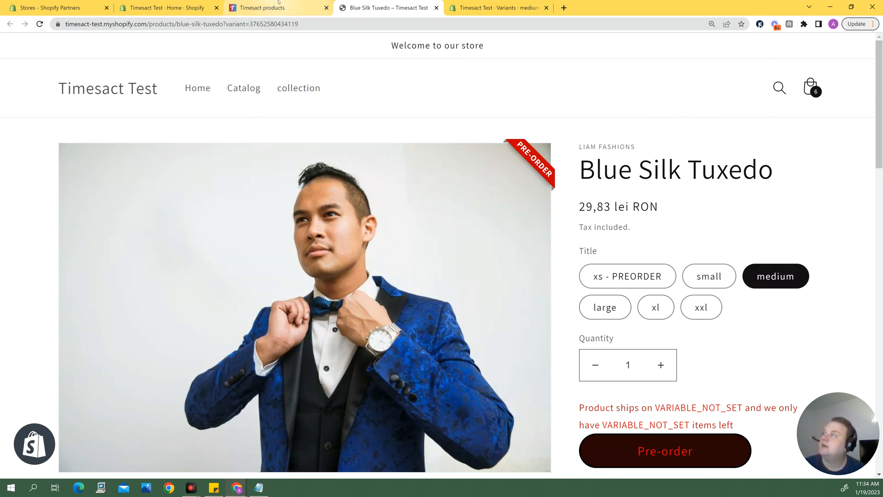
Delete the Blue Silk Tuxedo medium variant from Timesact's pre-order list and view its storefront page
left_click(270, 7)
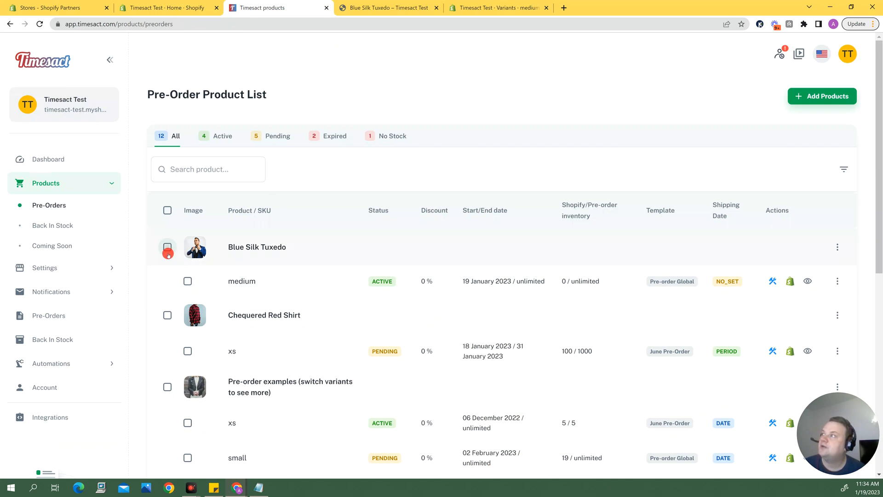
left_click(167, 247)
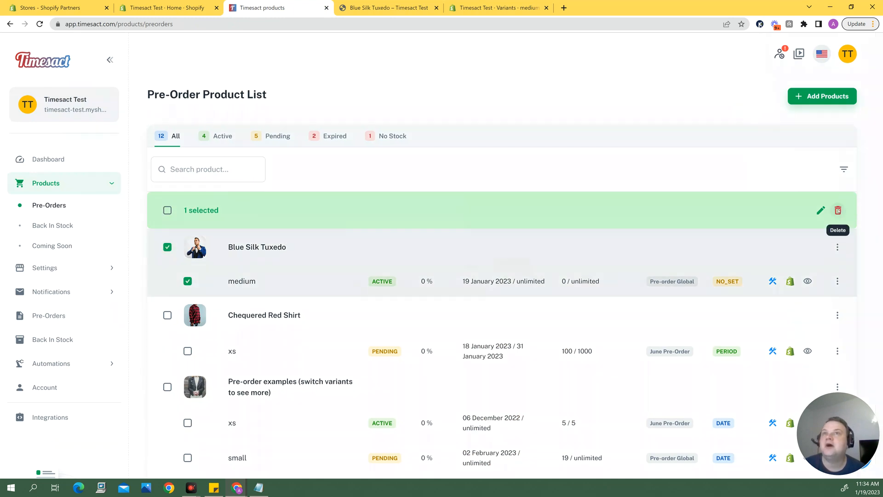
left_click(837, 210)
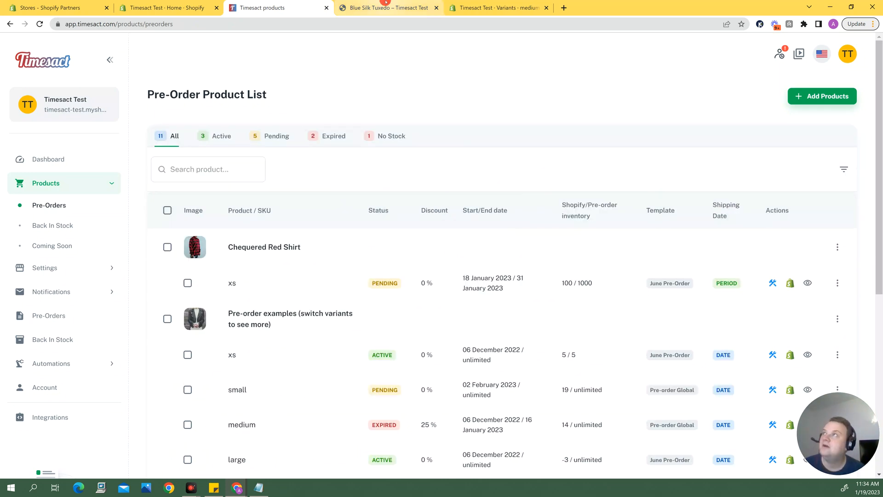
left_click(386, 8)
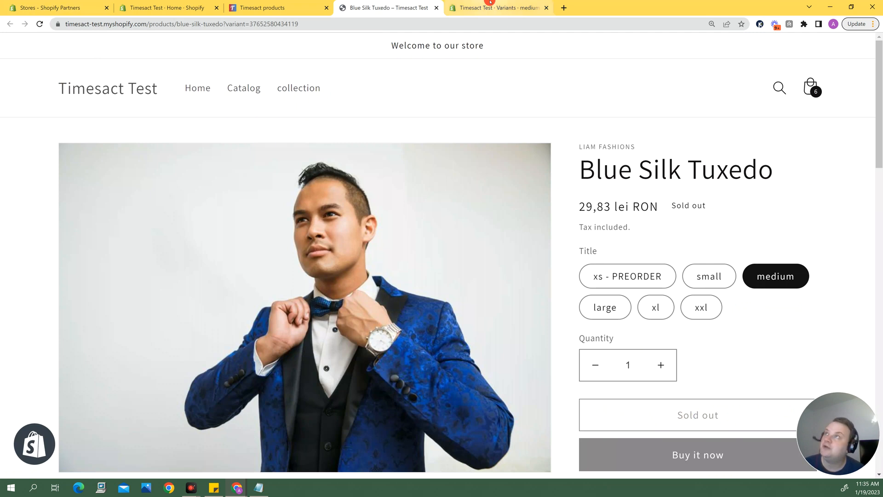
Return to the medium variant in admin and scroll to its Inventory section
left_click(498, 7)
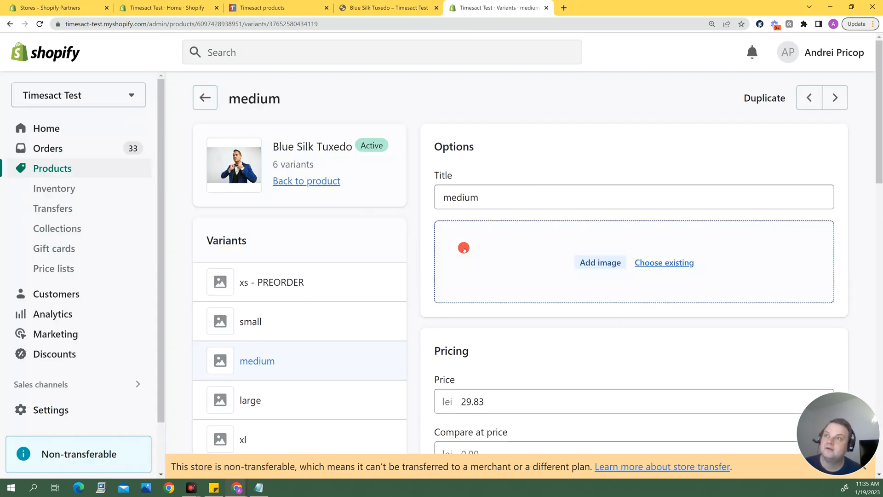
scroll("down", 3)
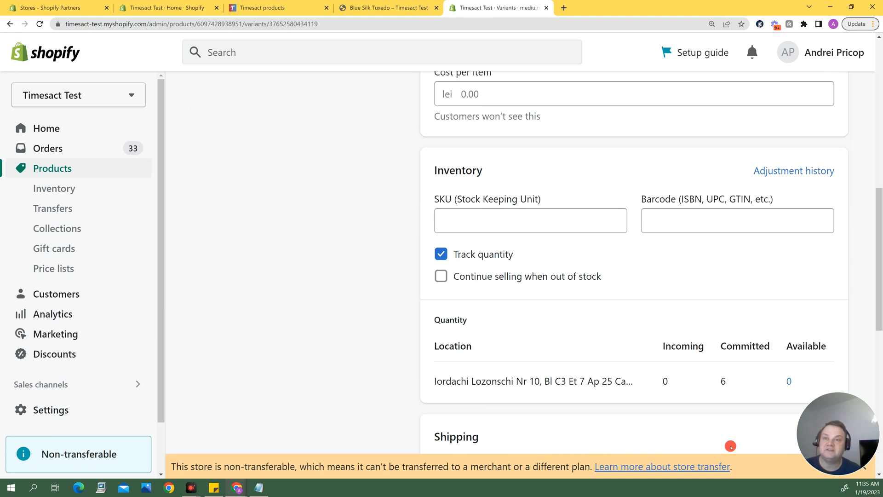
mouse_move(552, 282)
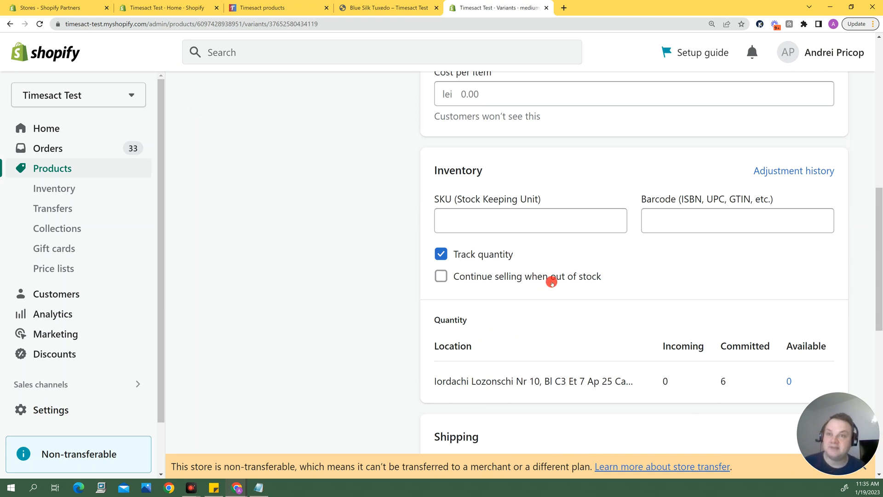
mouse_move(534, 290)
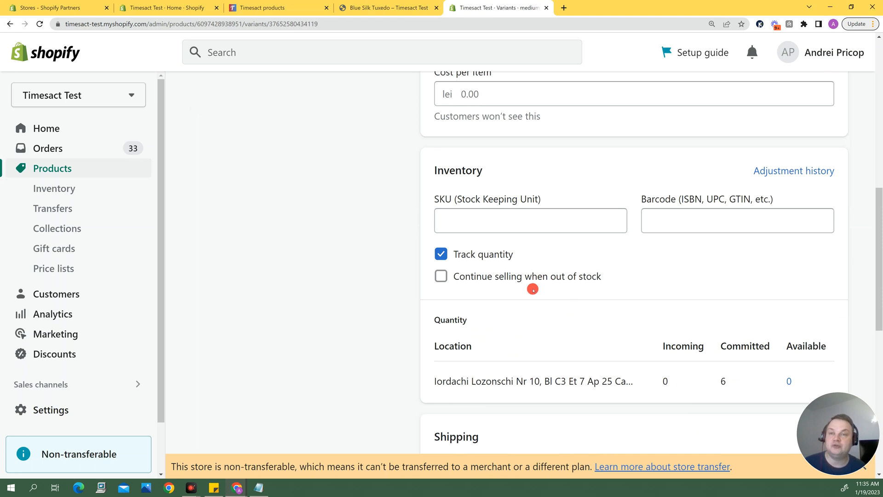
mouse_move(493, 294)
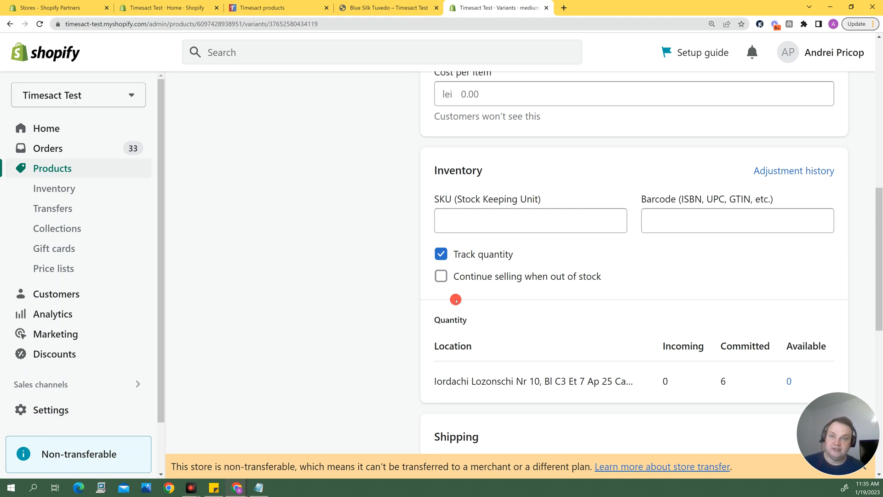
mouse_move(337, 280)
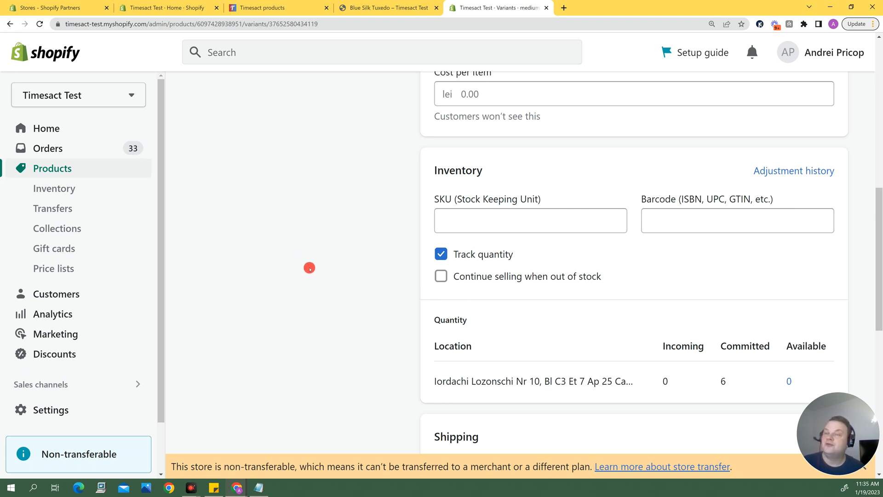
mouse_move(357, 279)
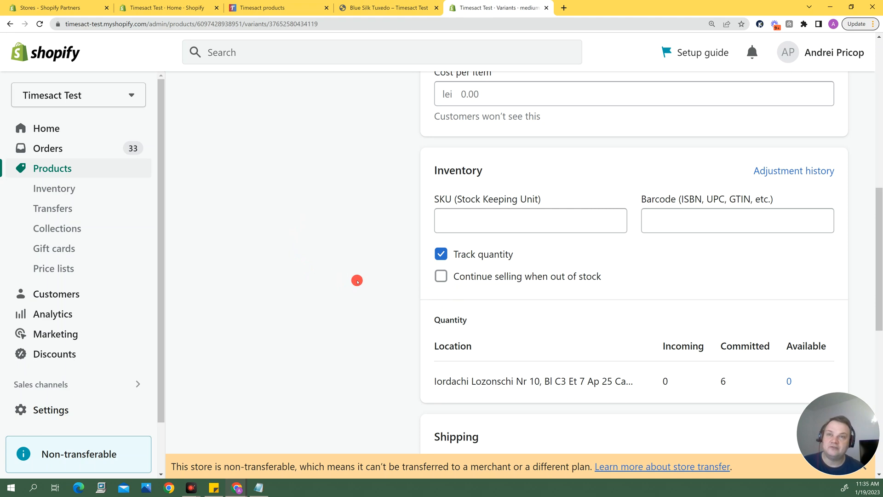
mouse_move(376, 303)
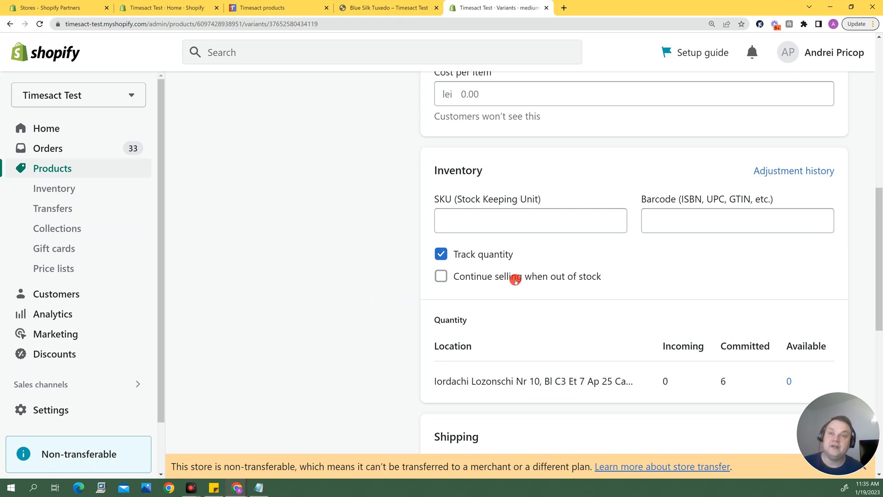
mouse_move(374, 263)
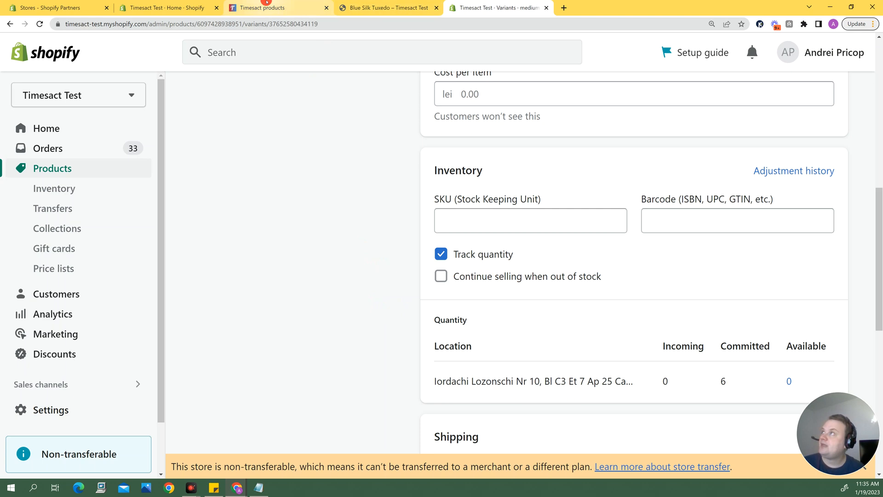
Adjust the medium tuxedo variant's available stock by 5 and save it
left_click(270, 7)
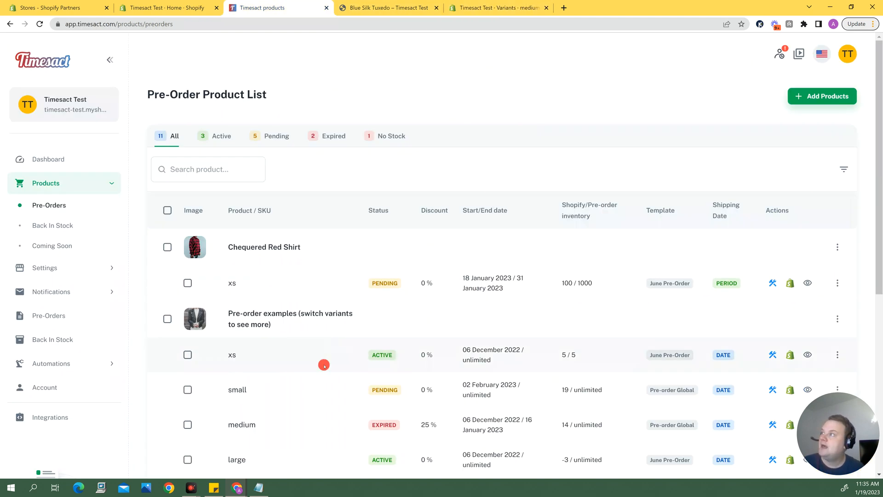
mouse_move(819, 98)
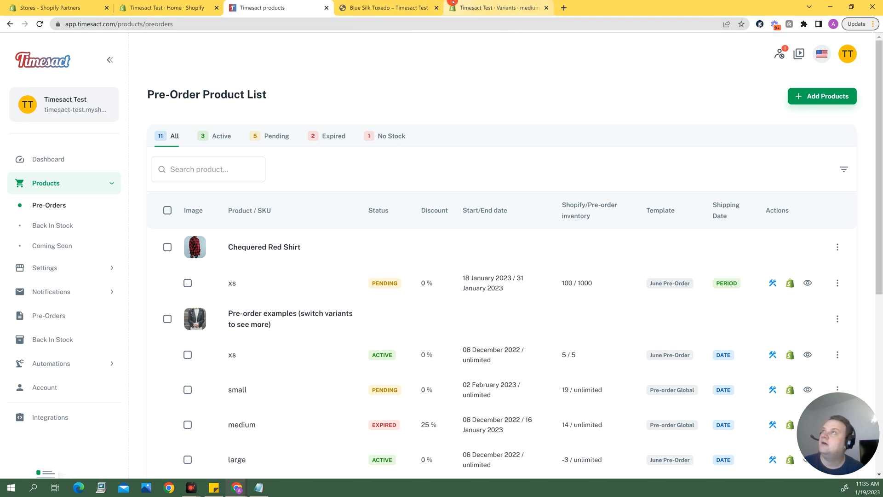
left_click(505, 8)
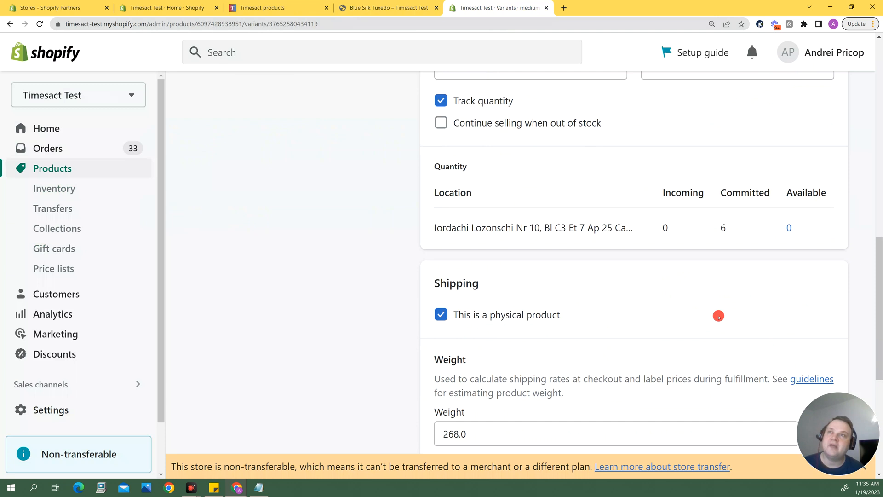
left_click(796, 228)
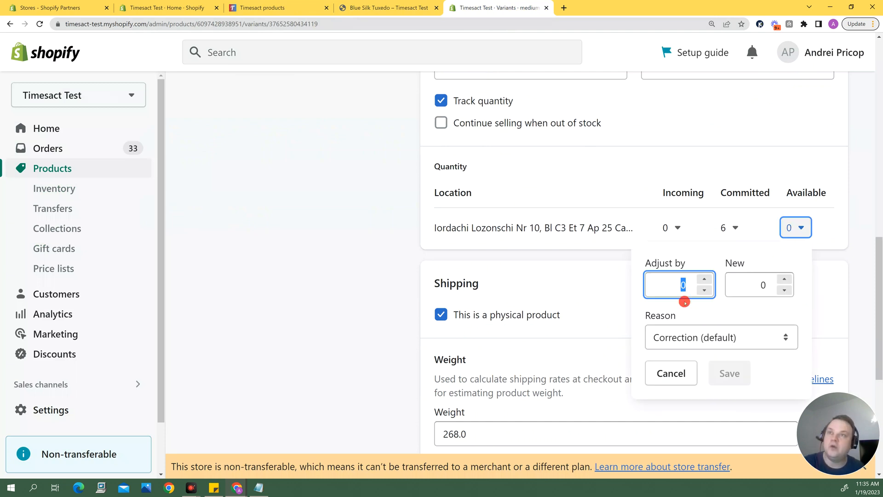
type("5")
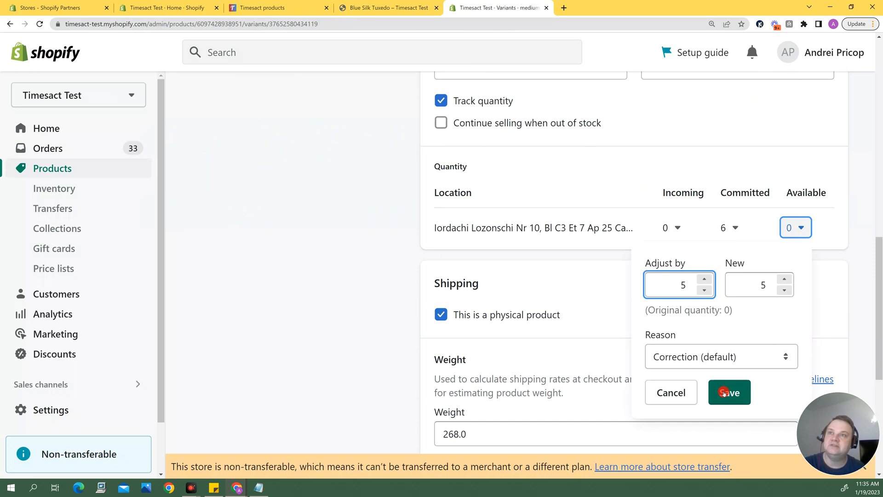
left_click(730, 392)
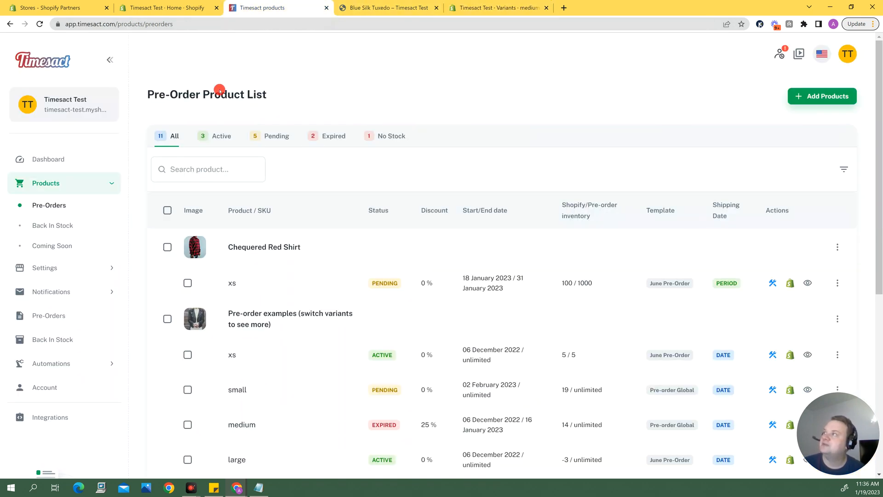
Re-add the medium Blue Silk Tuxedo as a pre-order only when Shopify inventory is available and save
left_click(823, 97)
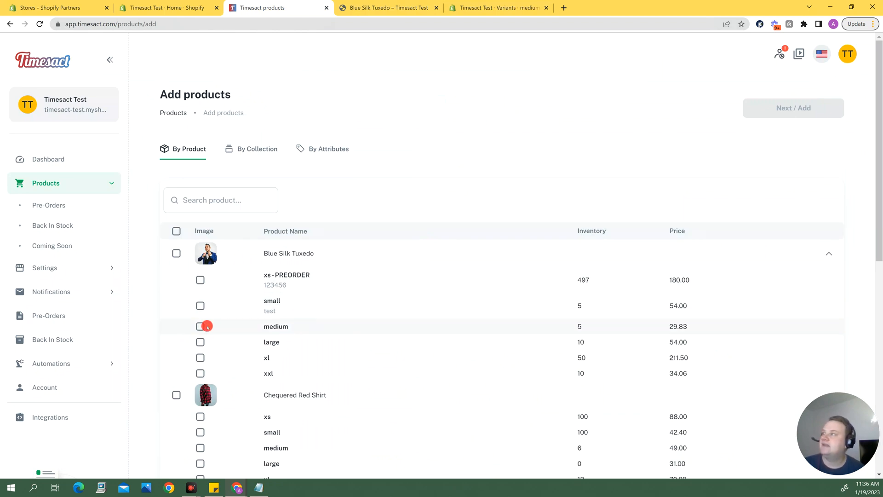
left_click(200, 325)
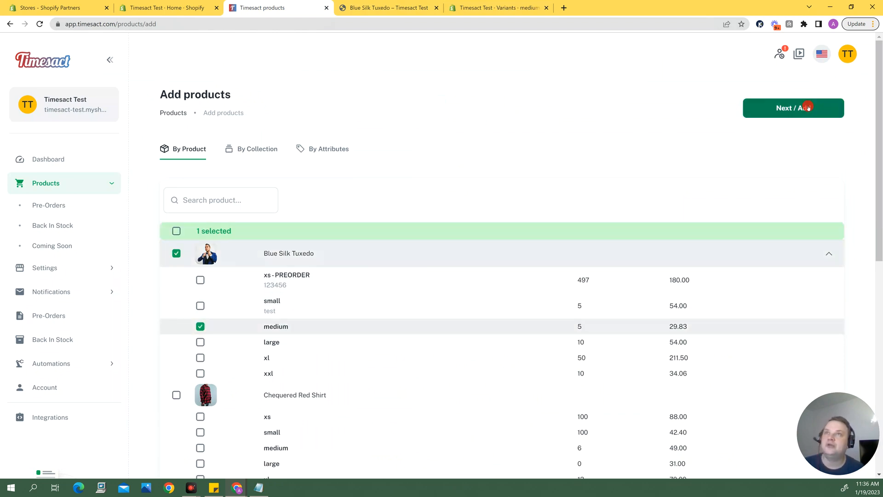
left_click(793, 109)
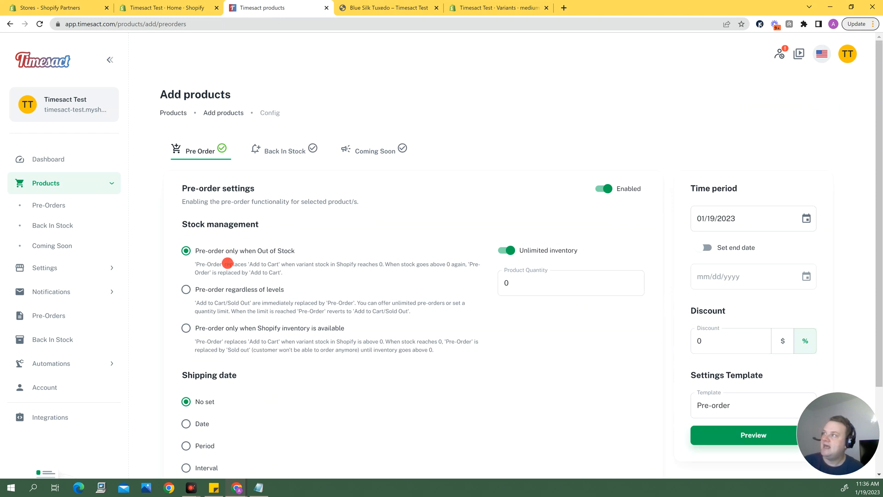
left_click(186, 327)
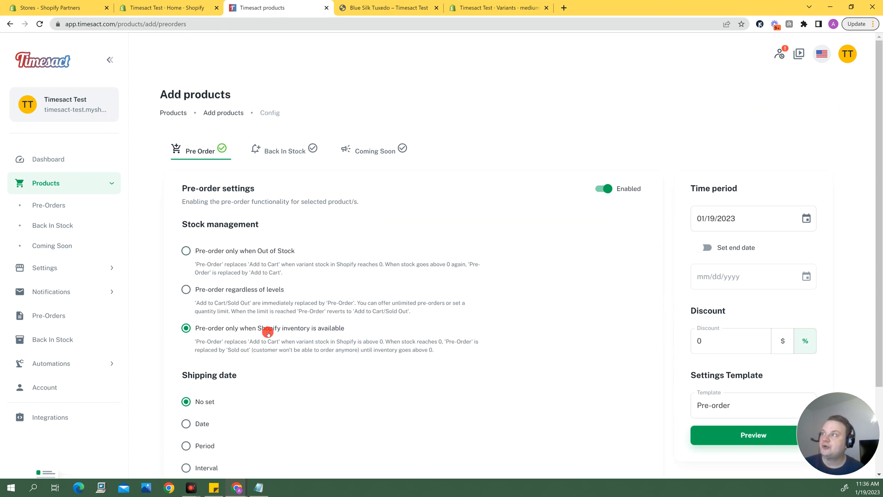
mouse_move(339, 331)
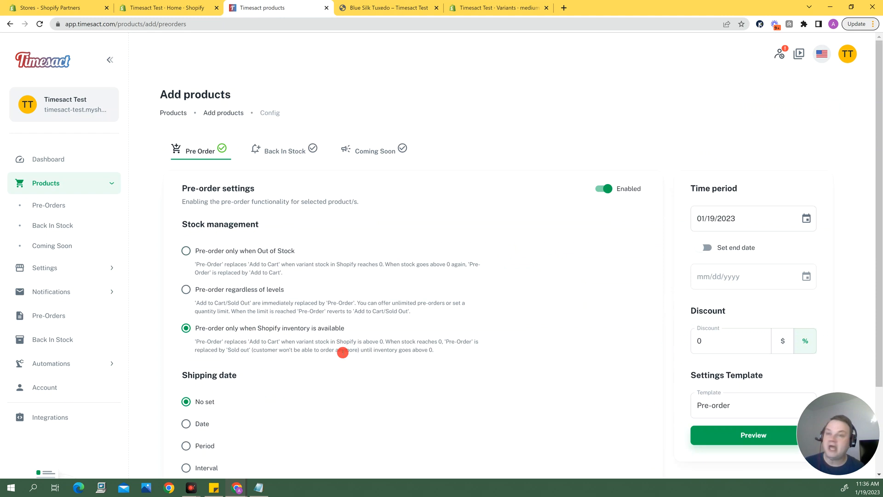
mouse_move(359, 368)
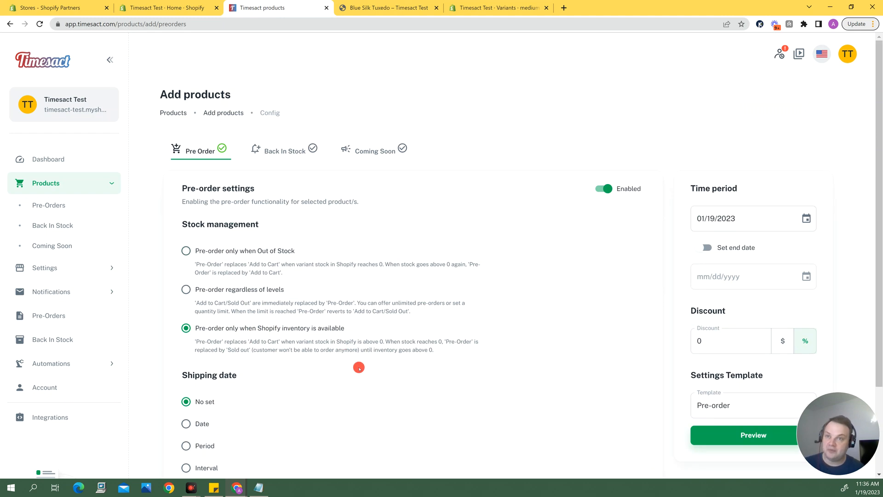
mouse_move(364, 366)
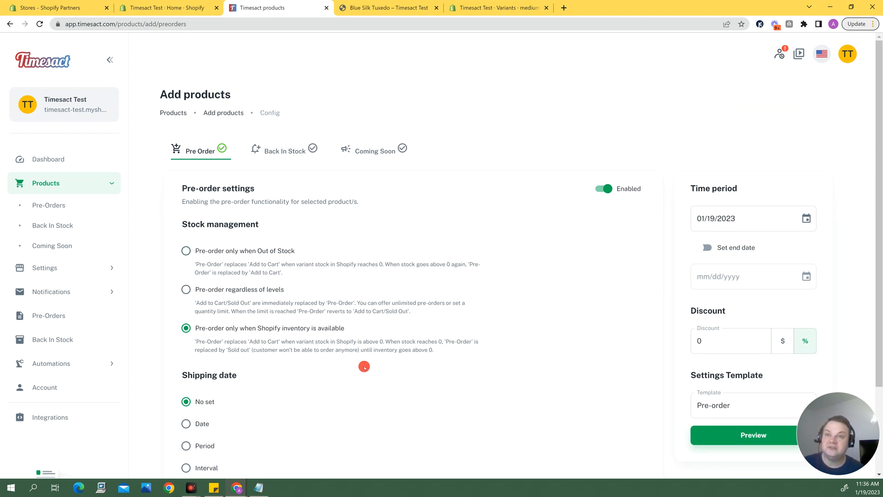
scroll("down", 3)
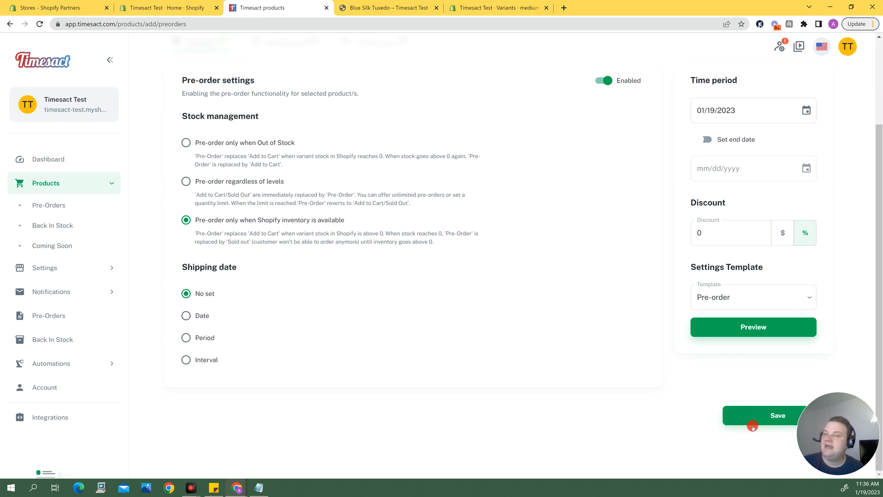
left_click(753, 416)
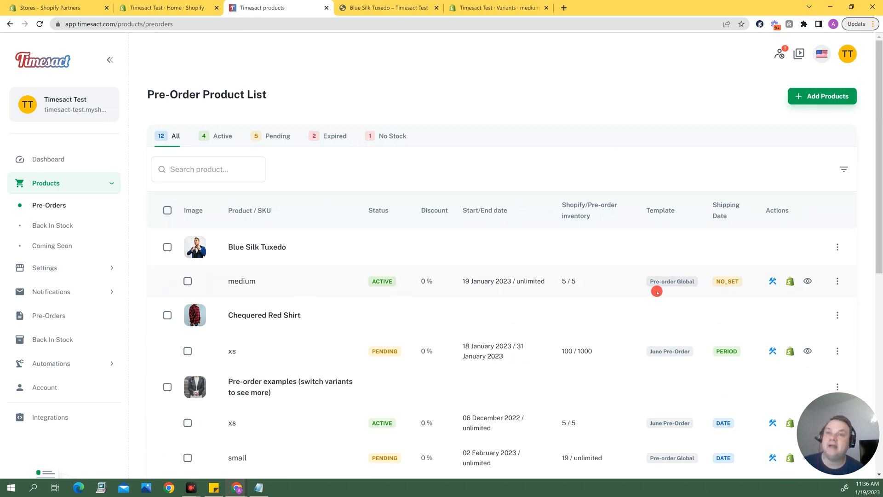
mouse_move(808, 282)
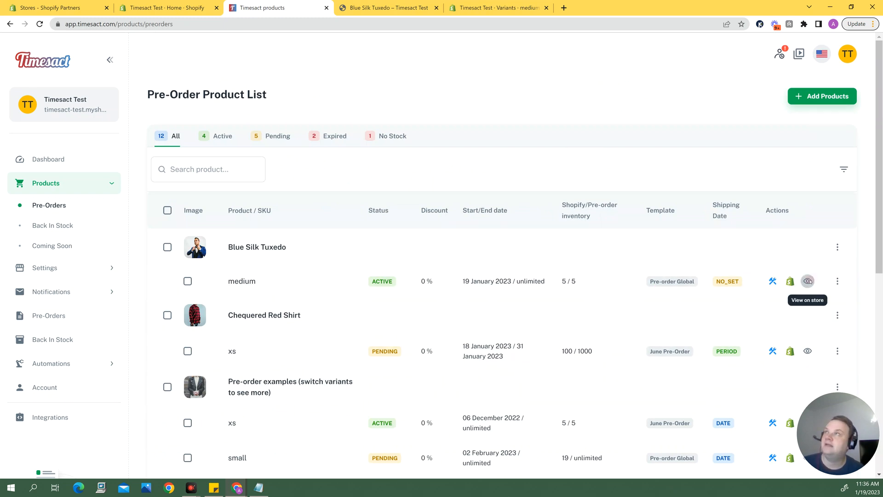
Pre-order one medium Blue Silk Tuxedo from its storefront page showing 5 left, then return to admin
left_click(808, 282)
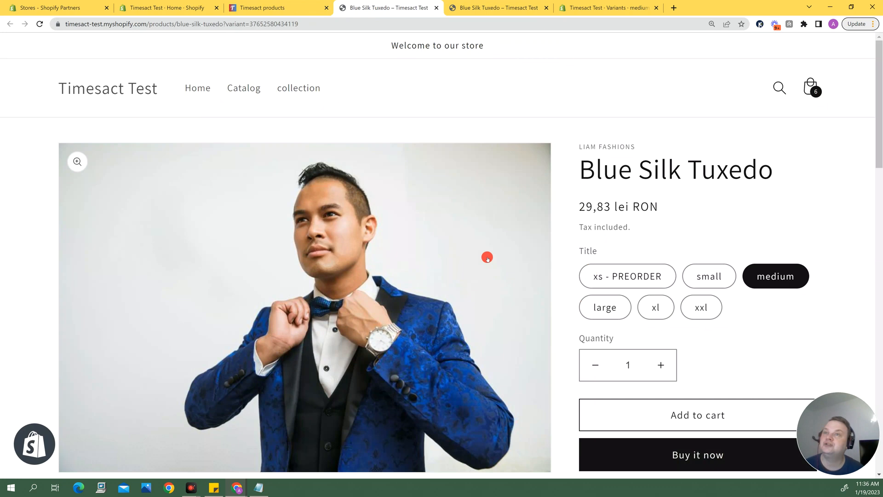
scroll("down", 3)
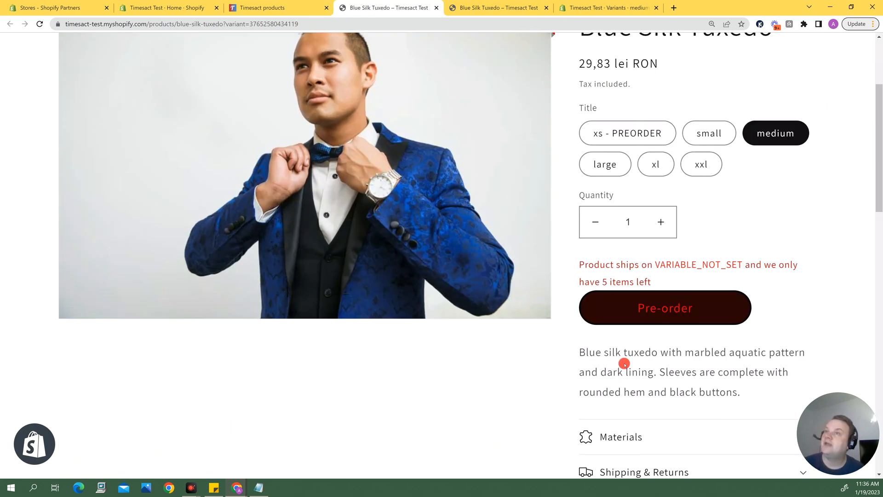
left_click(665, 307)
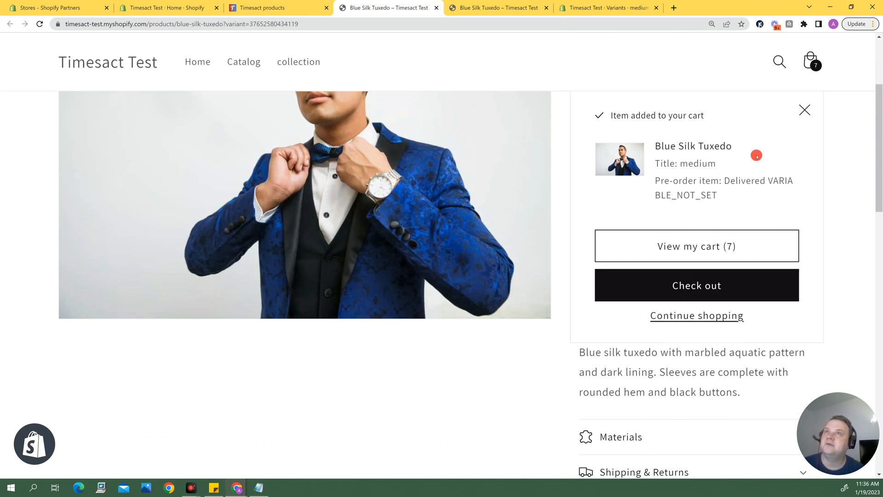
left_click(804, 111)
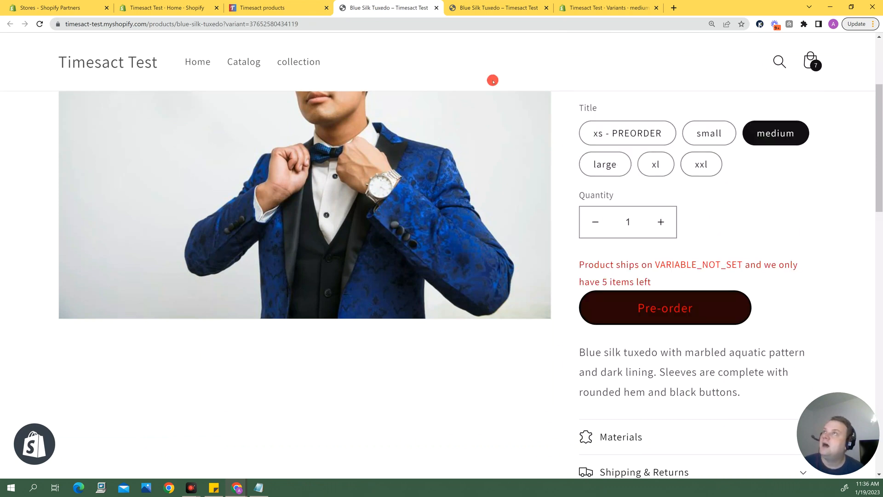
left_click(607, 7)
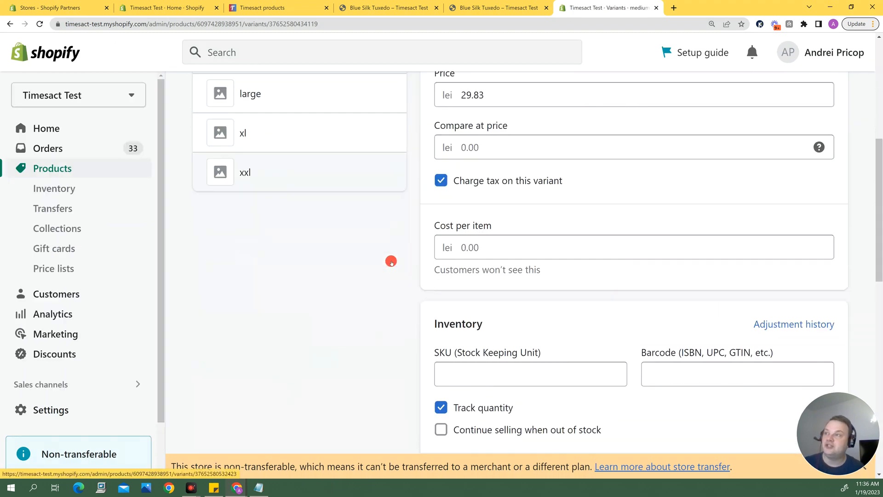
Delete the Blue Silk Tuxedo entry from the Timesact pre-order list and confirm removal
scroll("down", 3)
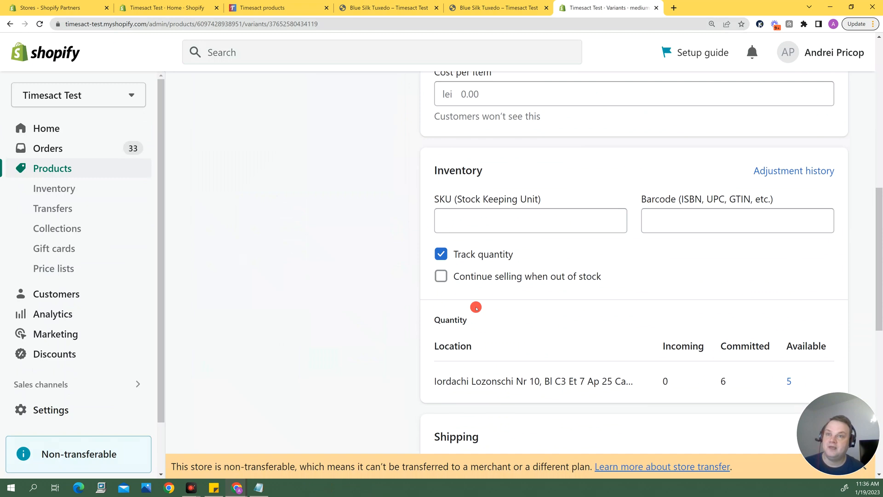
left_click(265, 7)
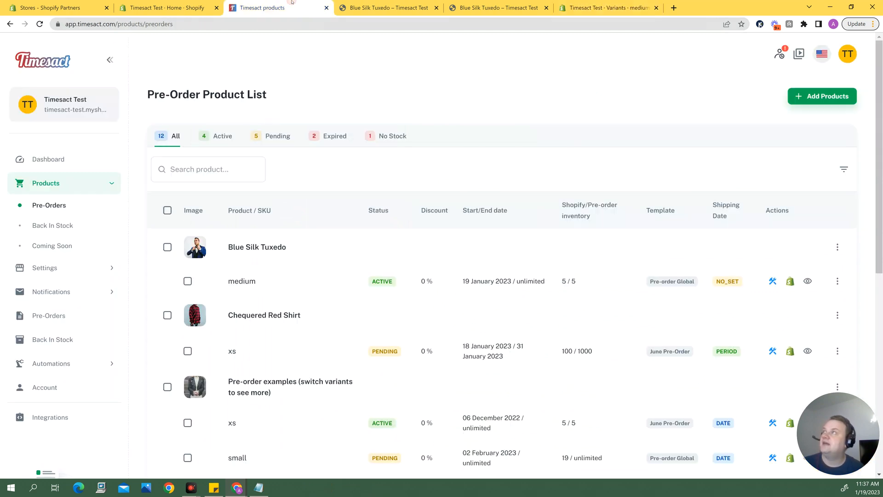
left_click(167, 247)
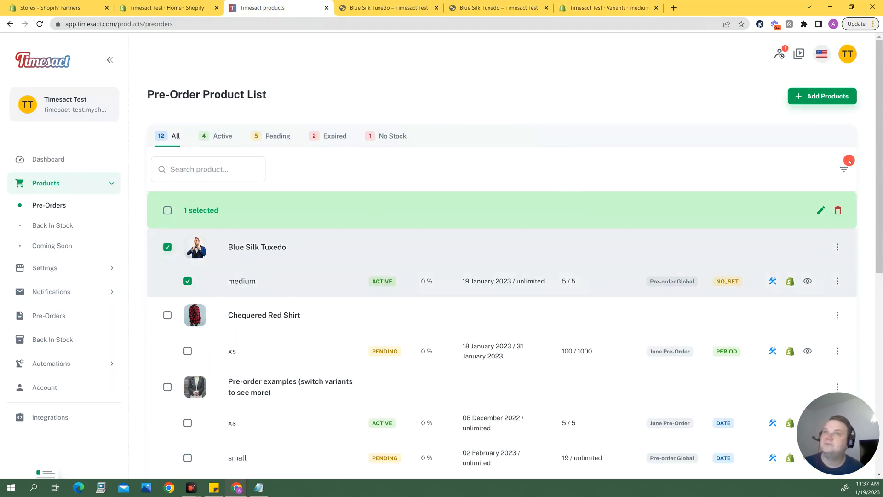
left_click(838, 210)
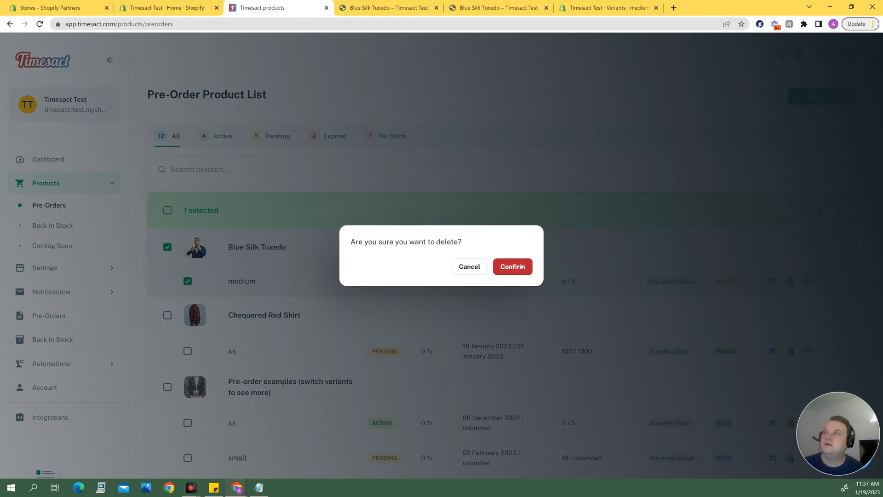
left_click(513, 266)
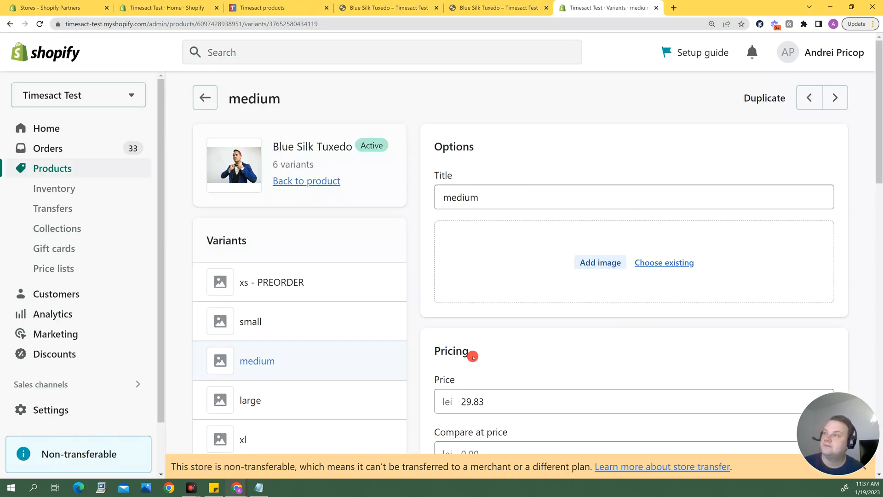
scroll("down", 3)
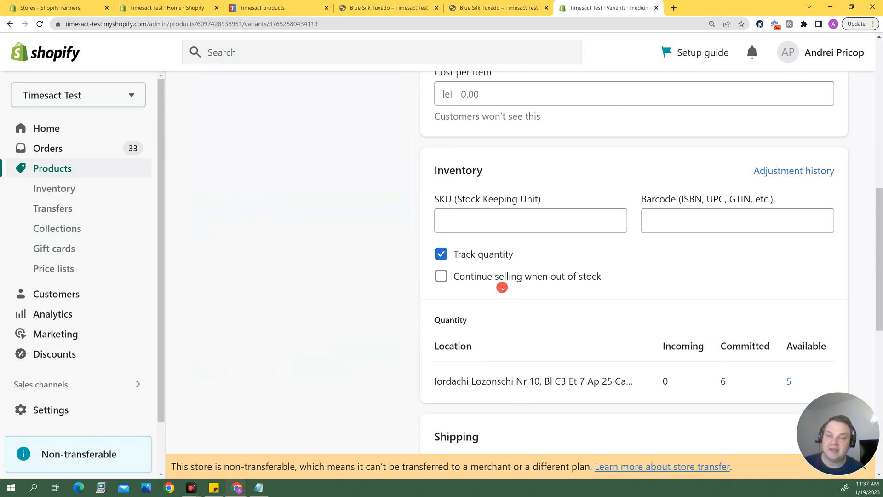
mouse_move(525, 288)
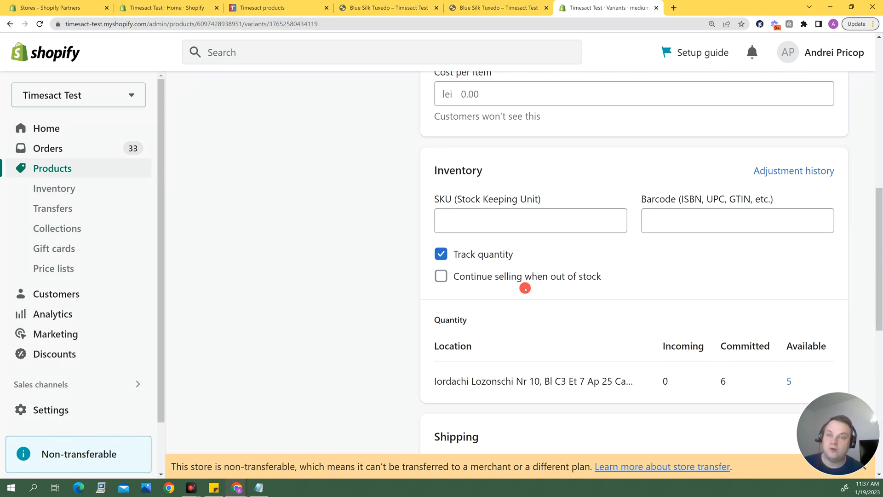
mouse_move(495, 289)
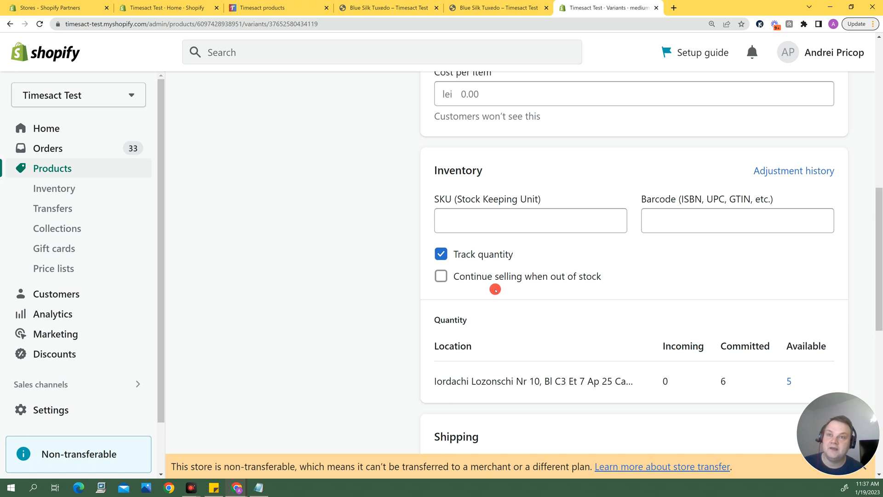